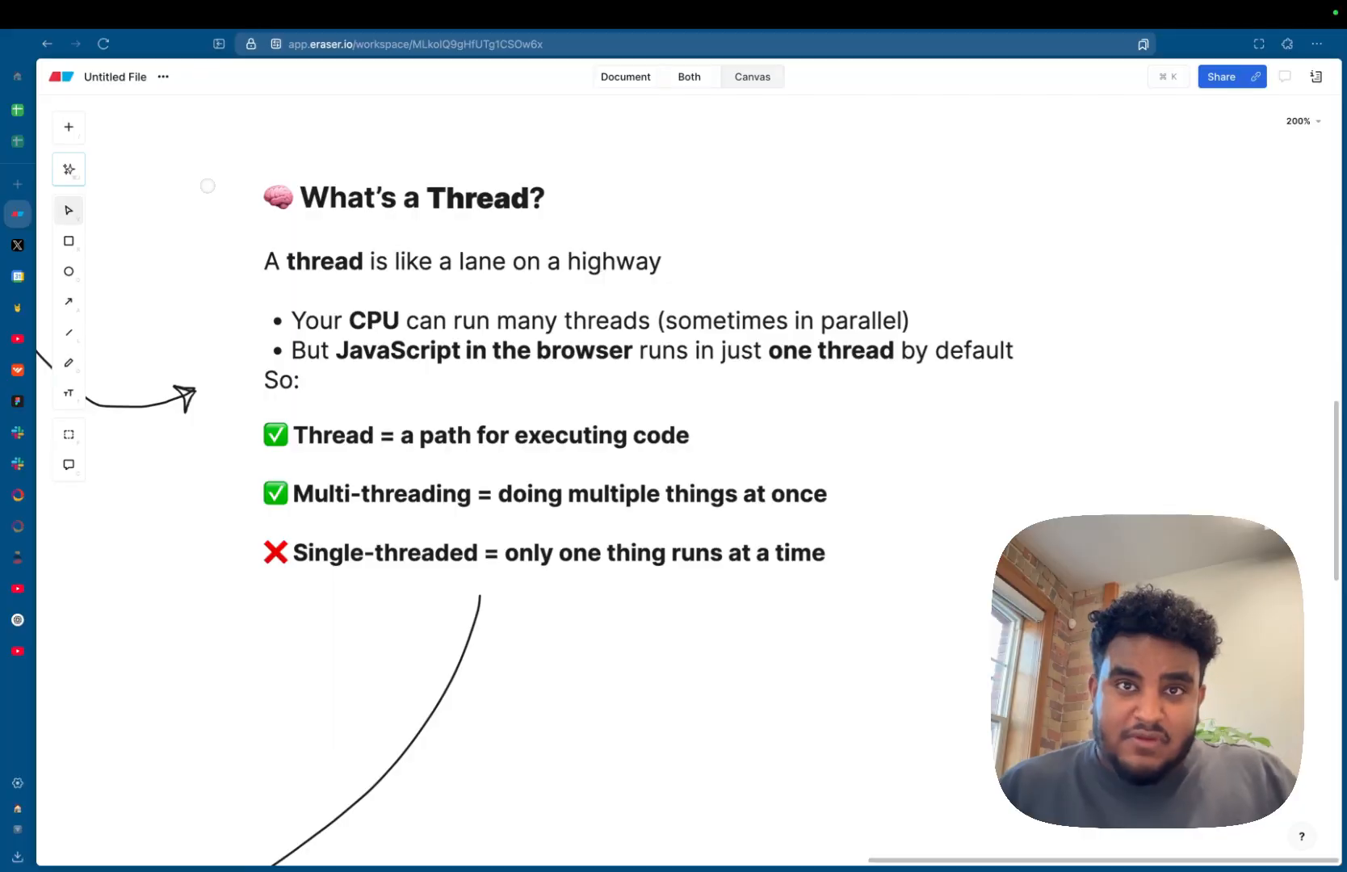
Scroll the Eraser notes past 'What's a Thread?' to the 'JavaScript Is Single-Threaded' heavy-loop example.
scroll("down", 3)
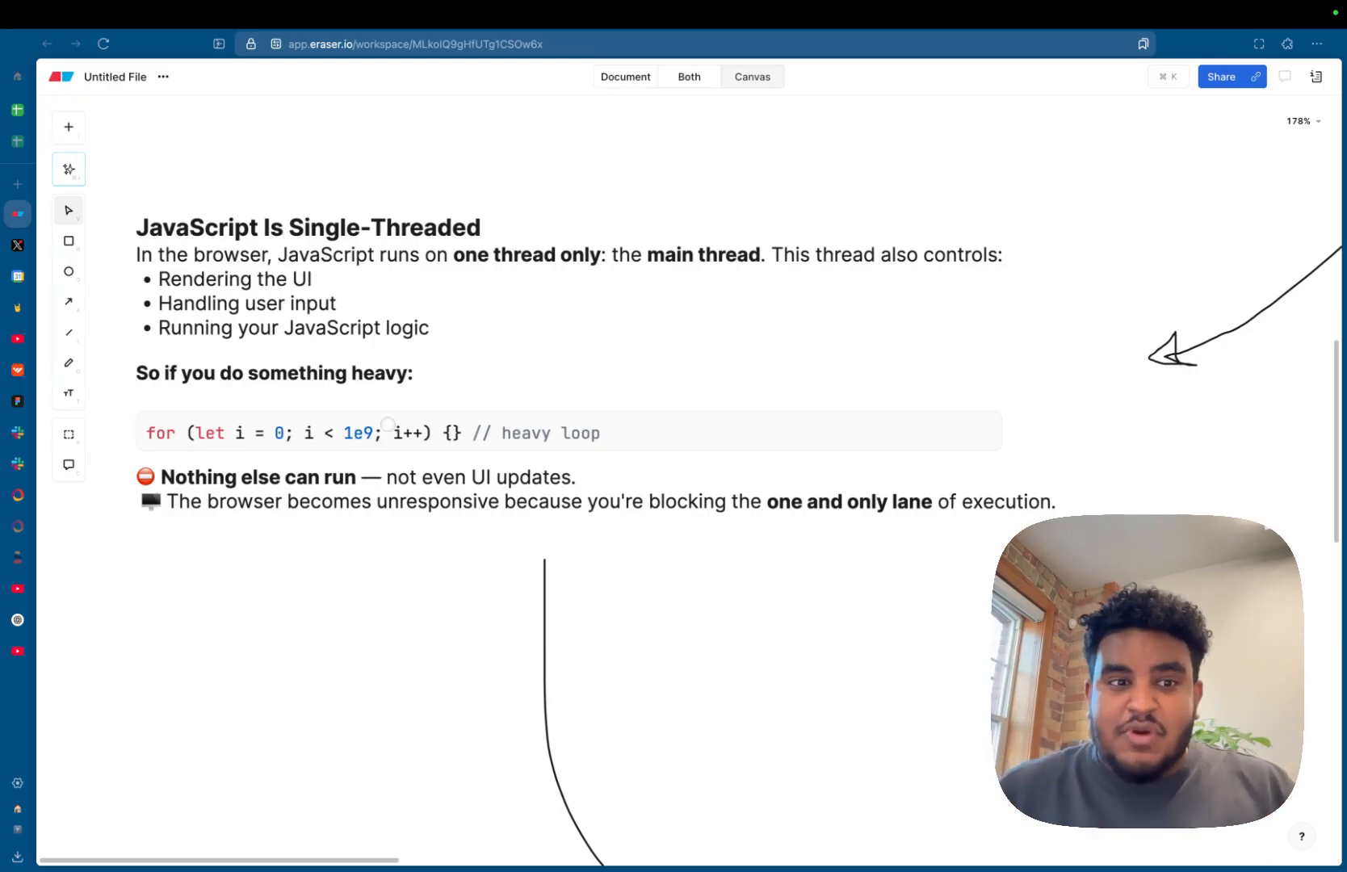
Scroll the Eraser canvas through the 'Enter Web Workers', 'Simple Analogy' and 'TL;DR' notes.
scroll("up", 3)
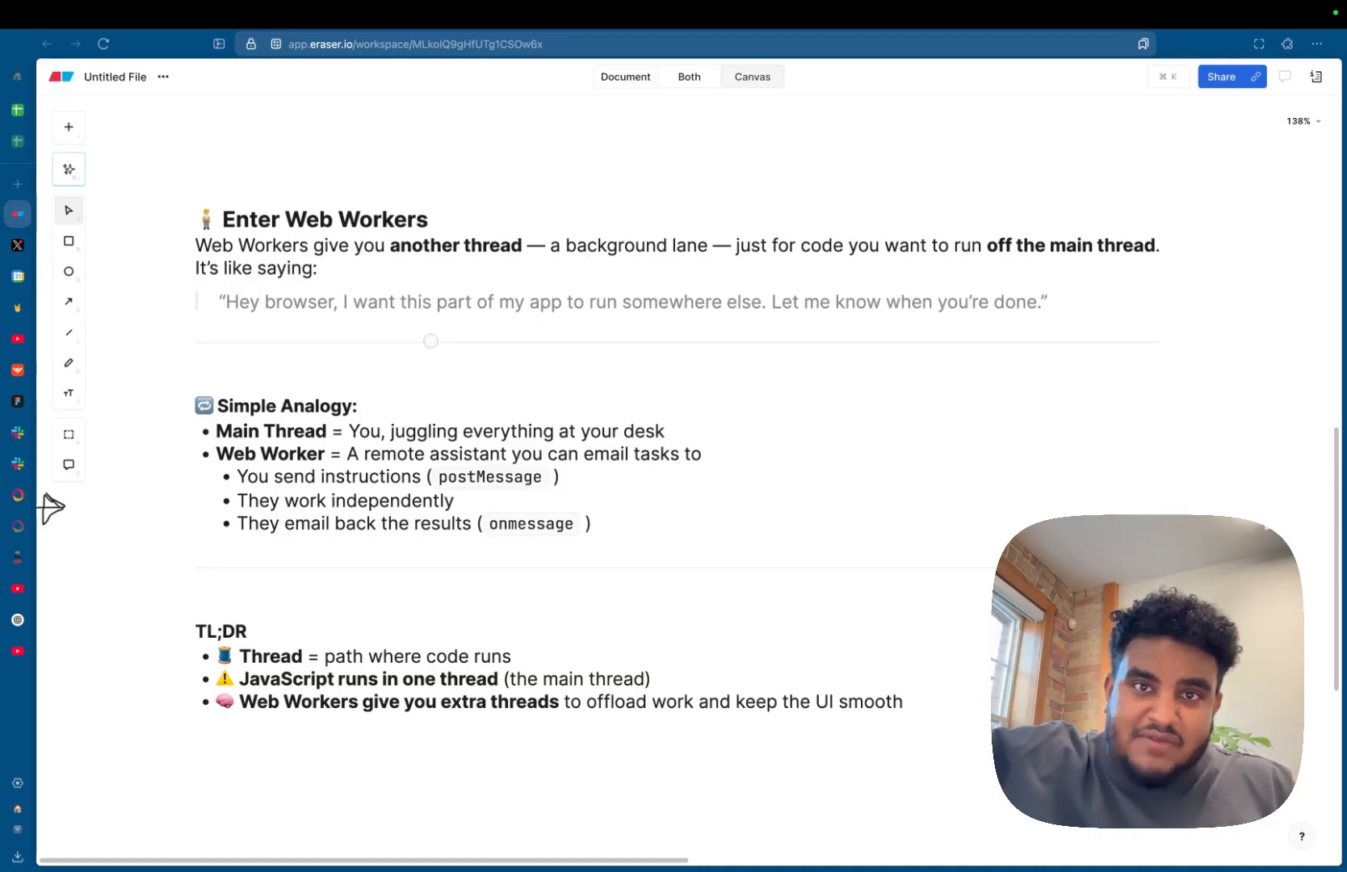
scroll("up", 3)
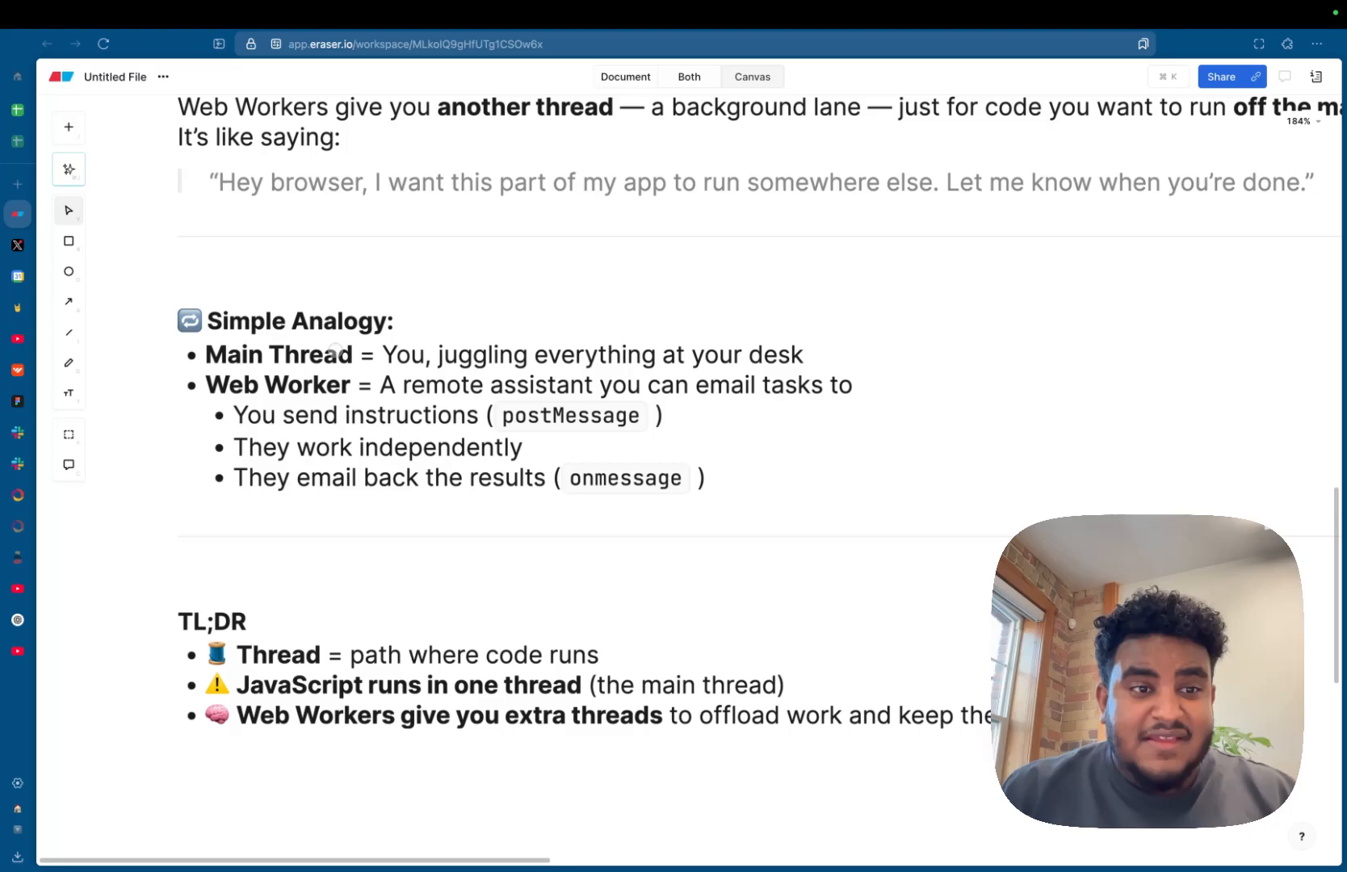
mouse_move(485, 292)
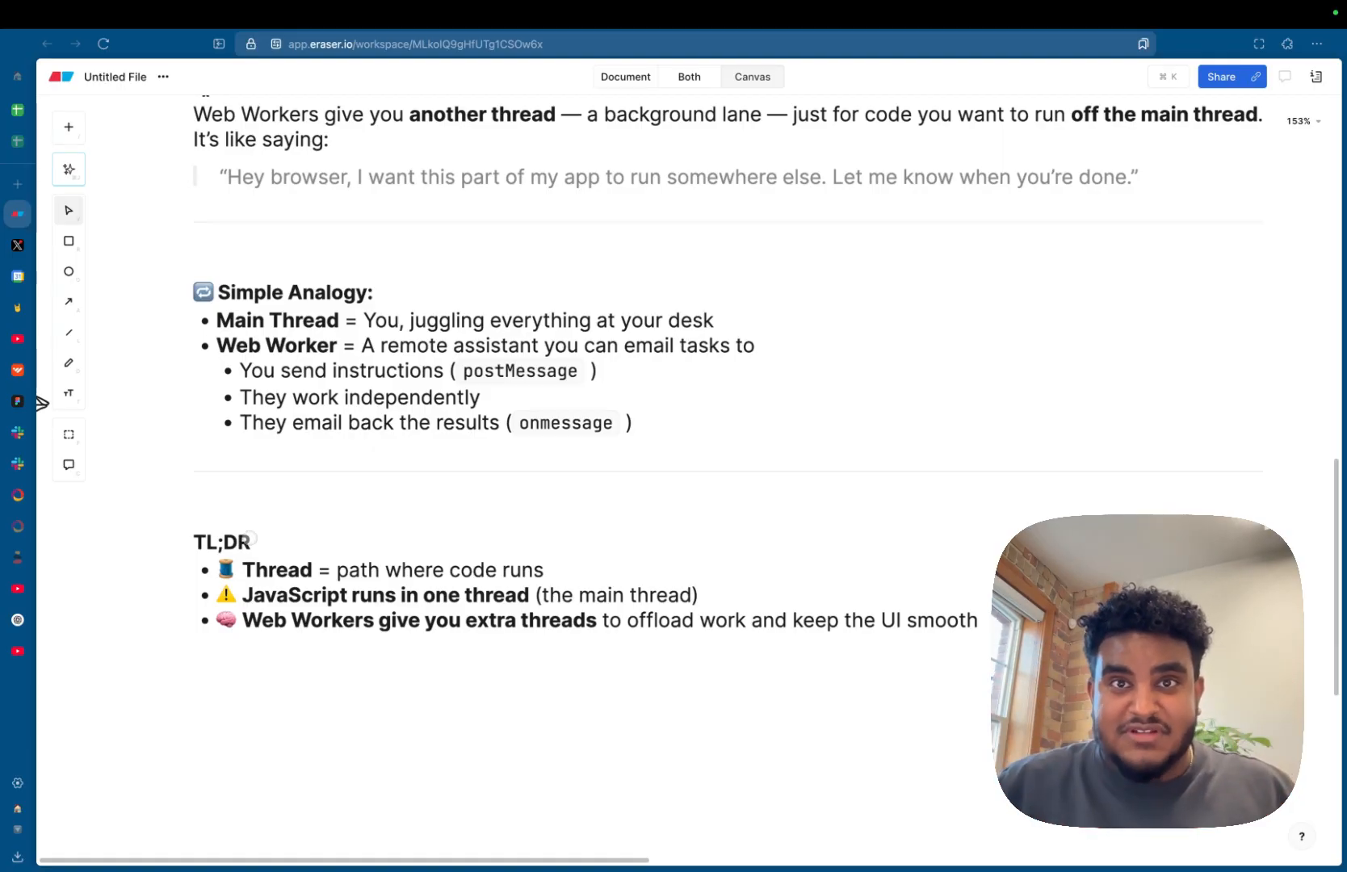
scroll("up", 3)
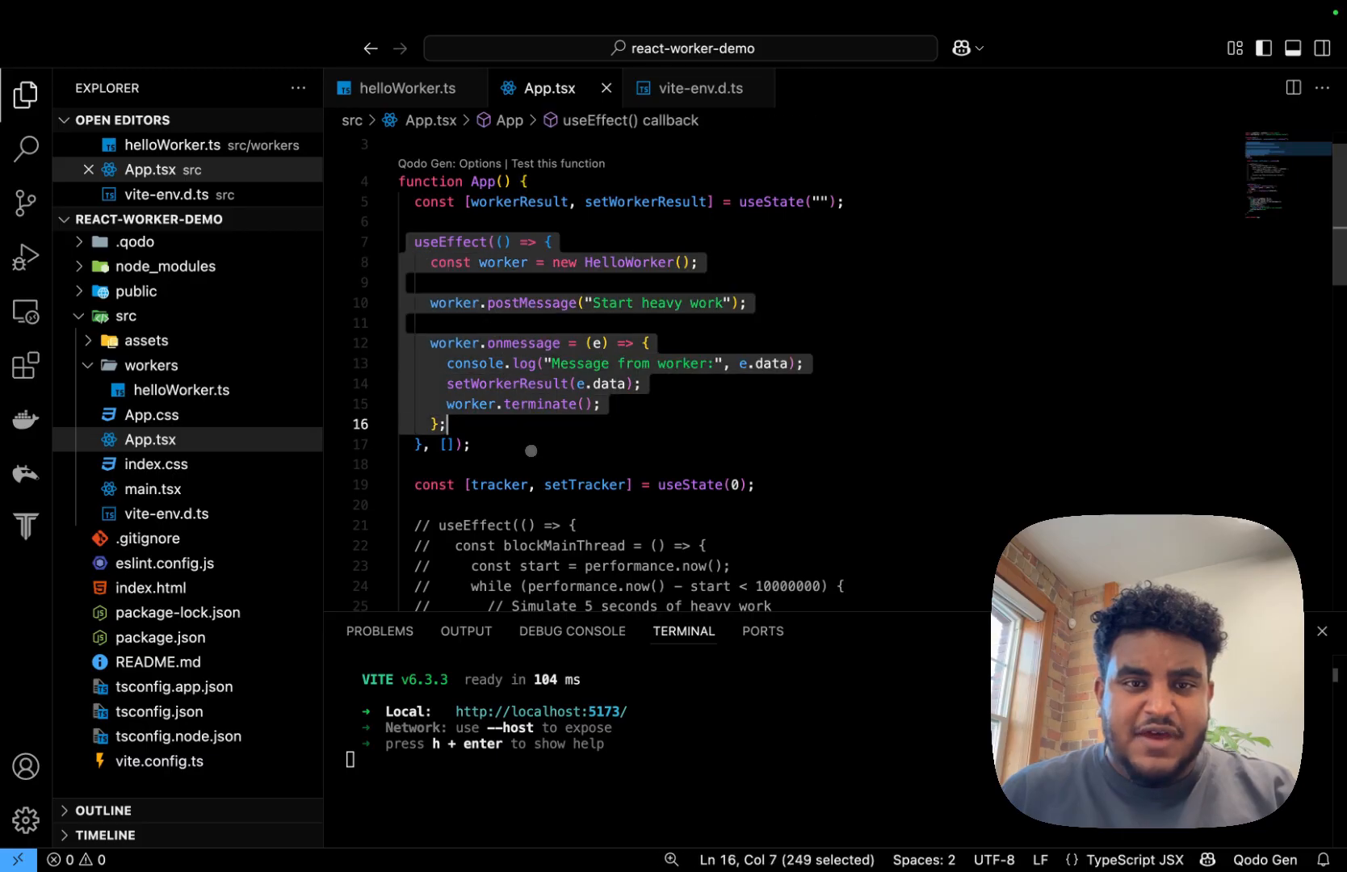
Highlight the postMessage string and setWorkerResult in App.tsx's HelloWorker effect.
double_click(629, 263)
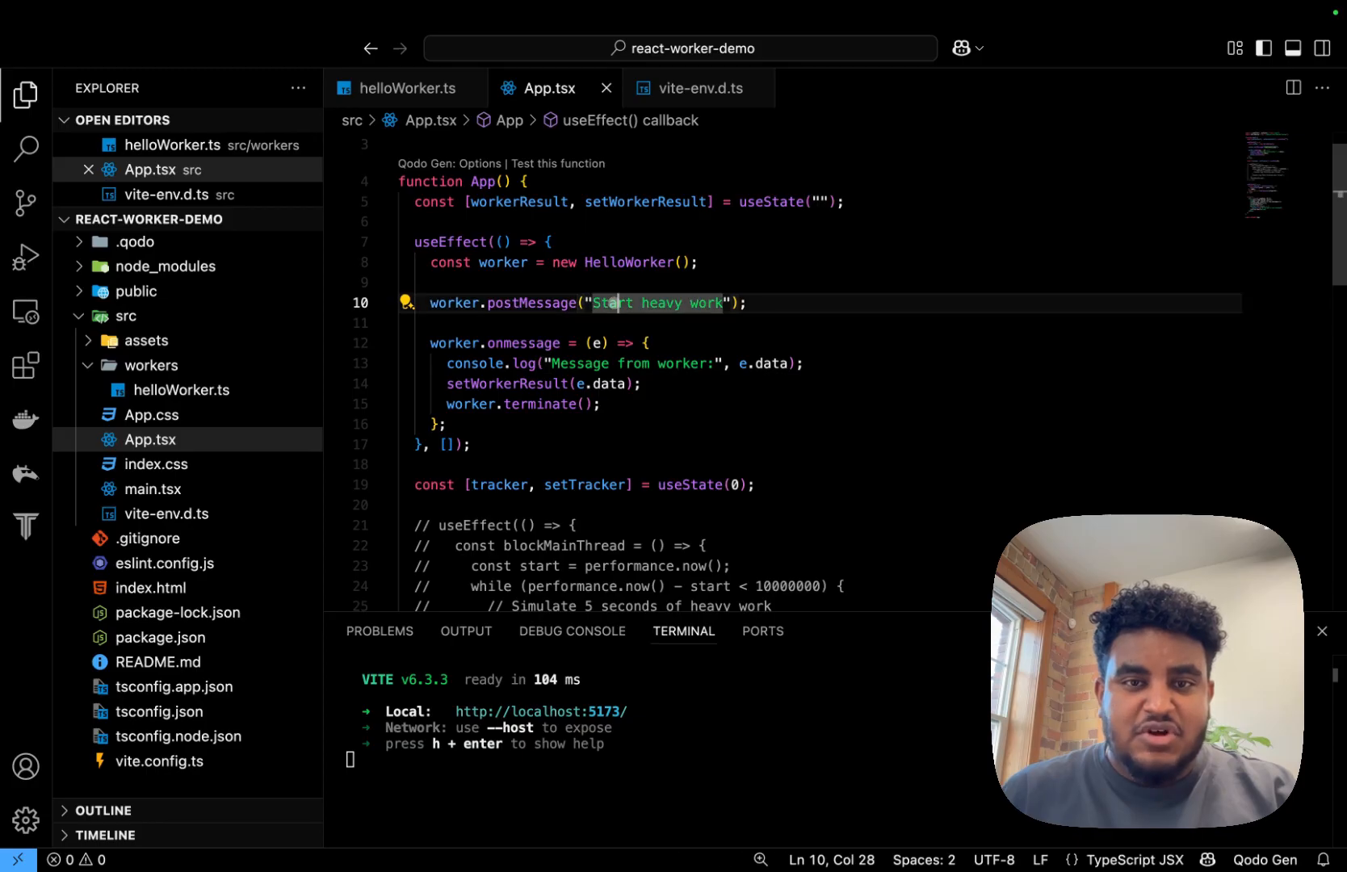
double_click(658, 303)
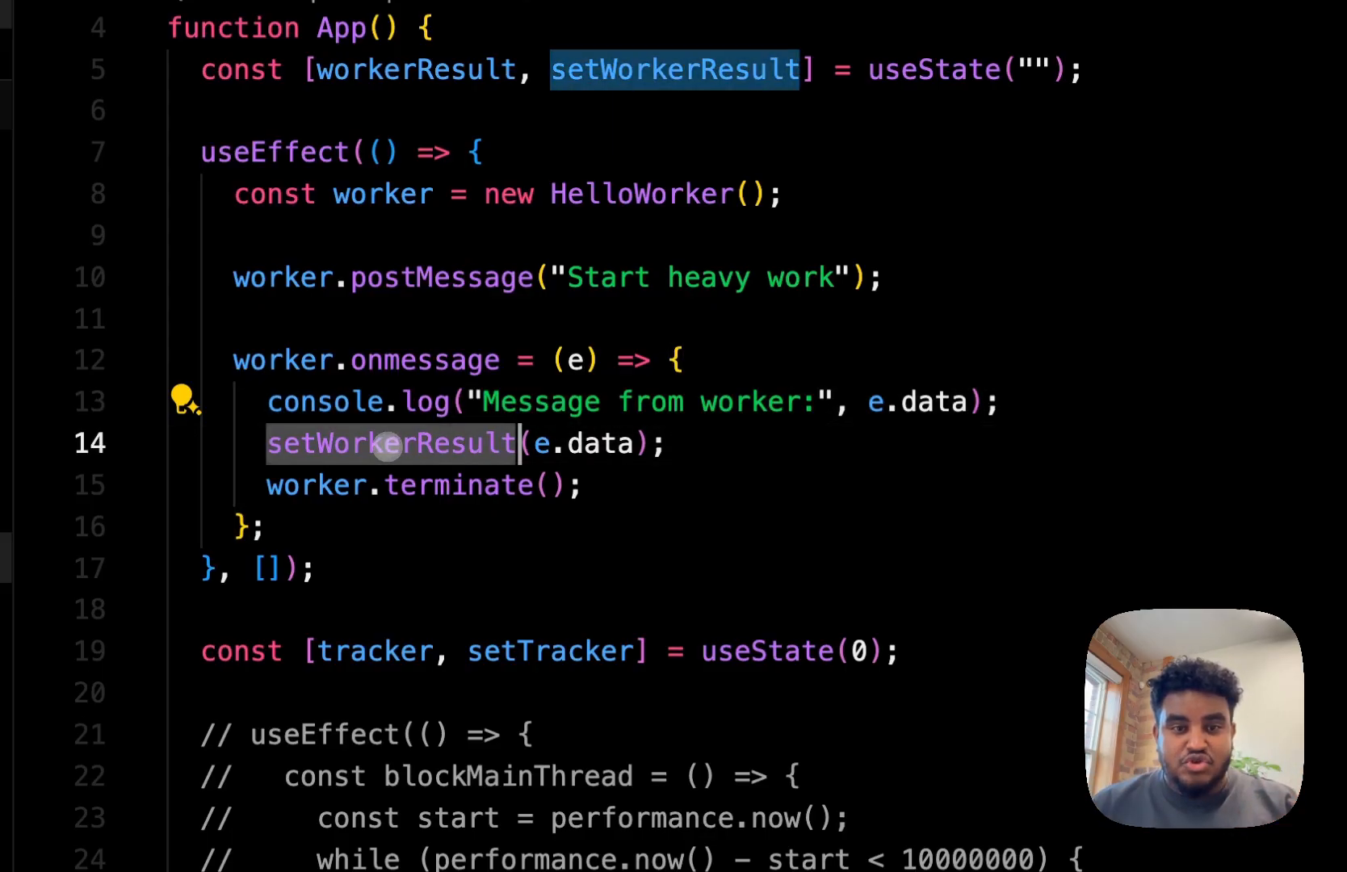
mouse_move(387, 443)
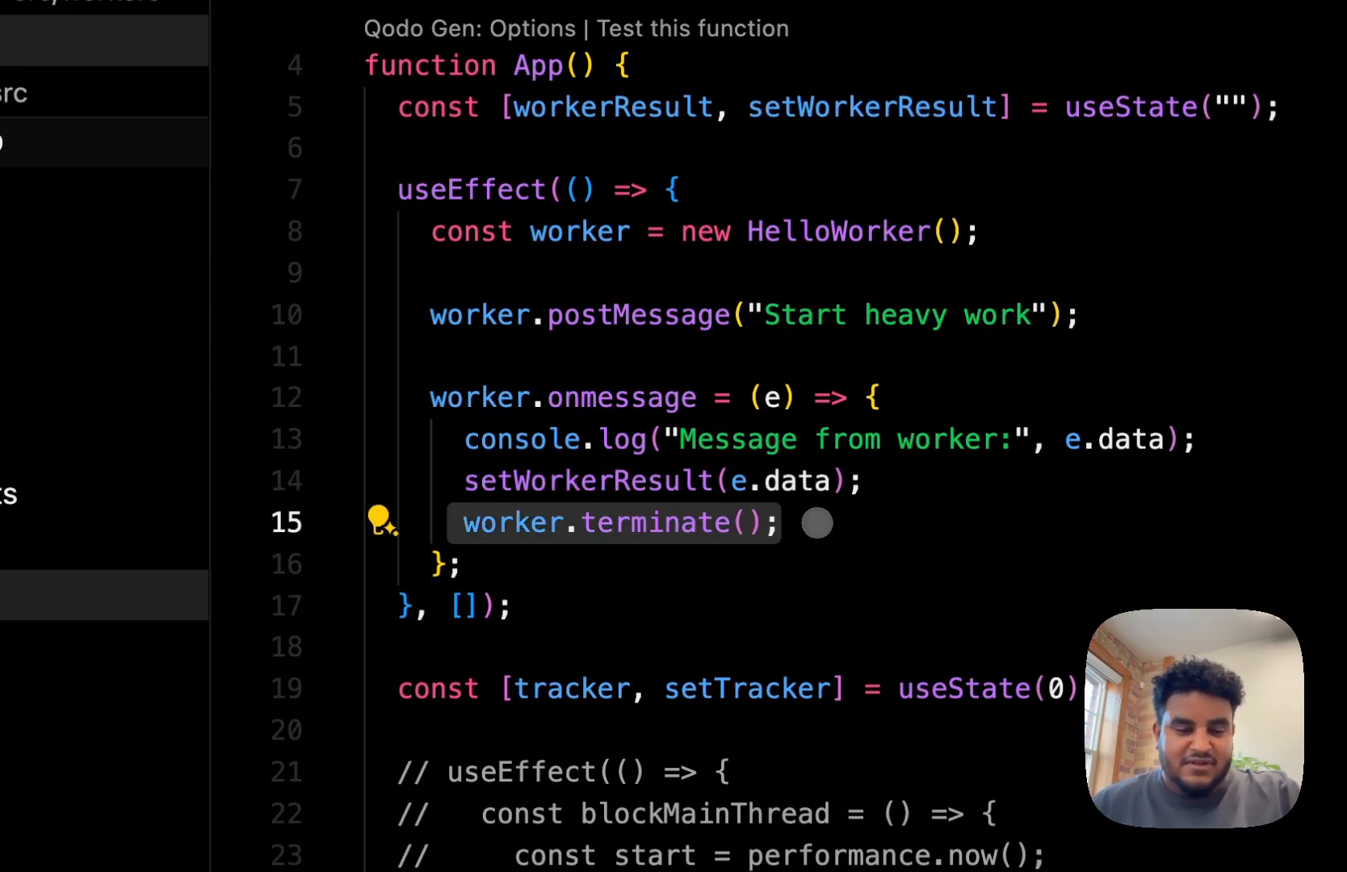
scroll("down", 3)
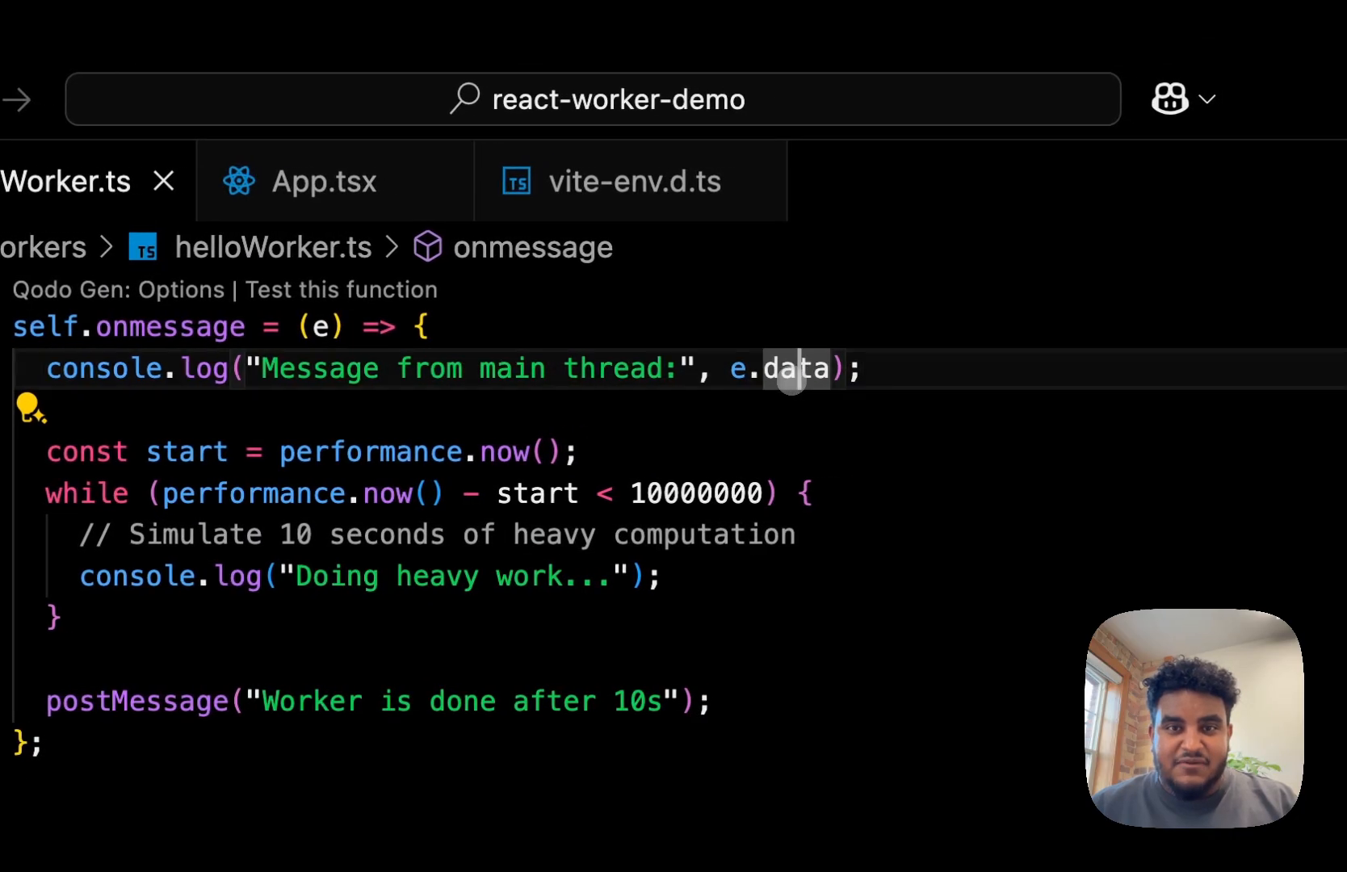
mouse_move(735, 368)
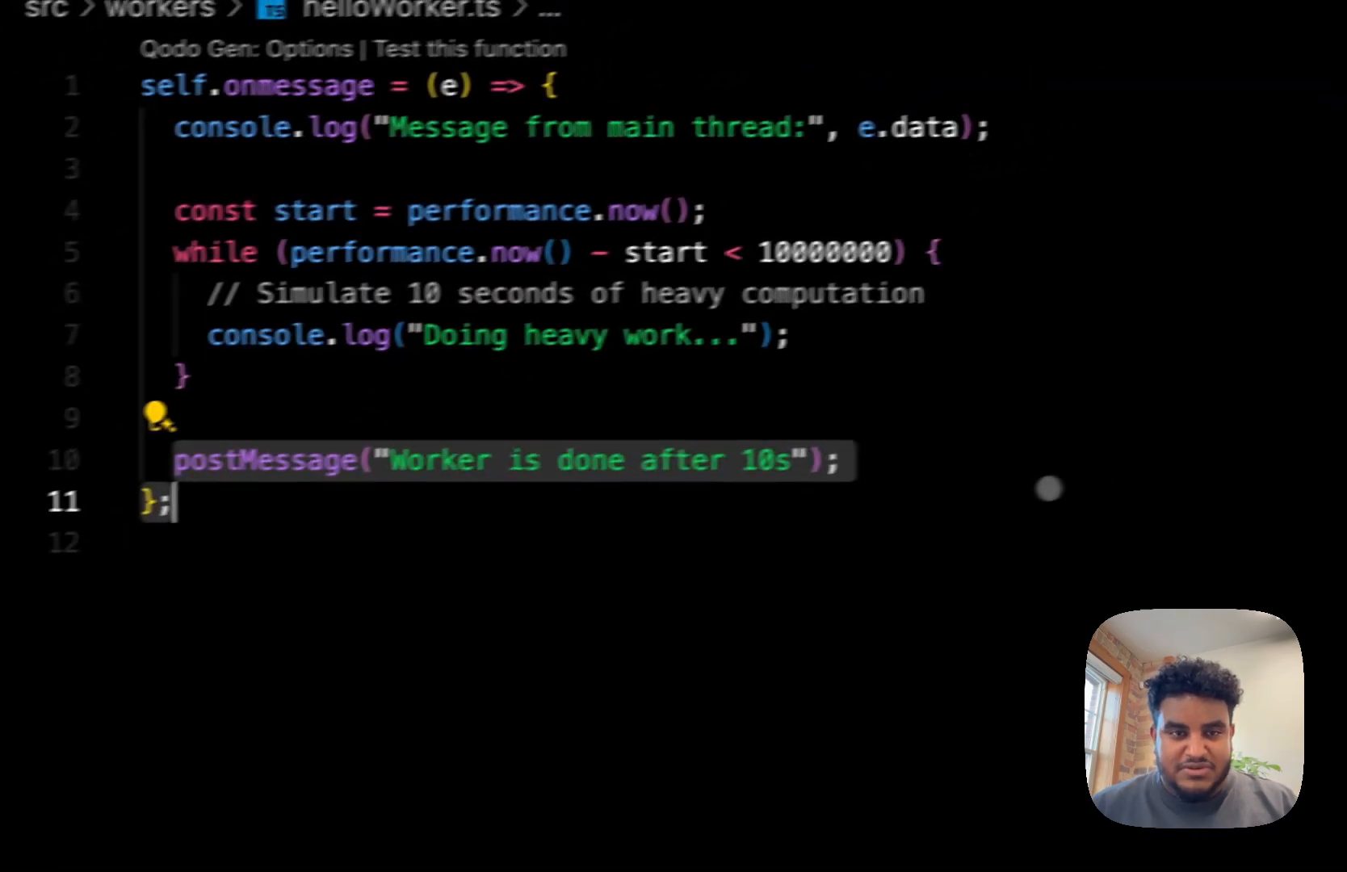
left_click(696, 130)
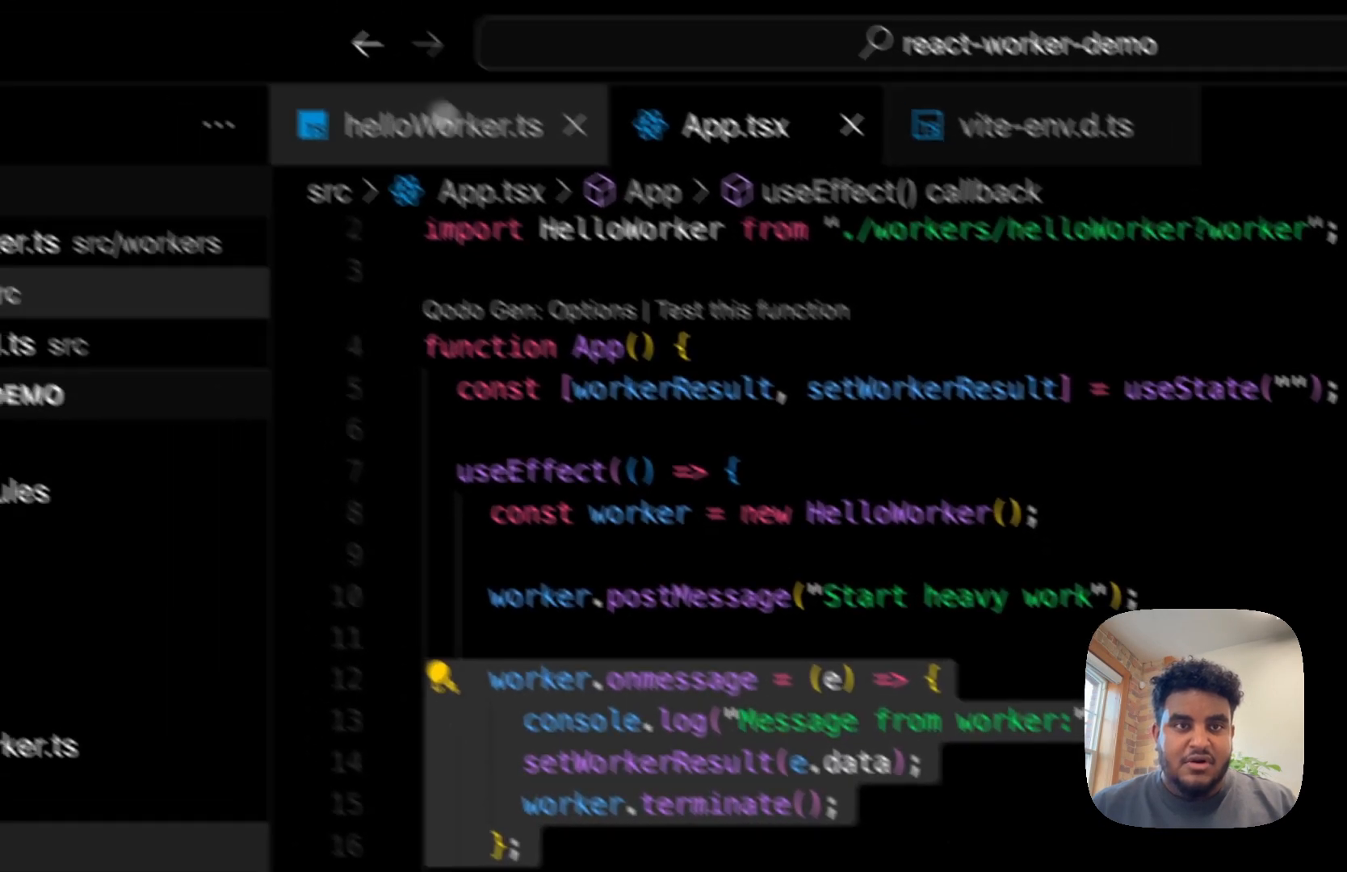
Save App.tsx with the blocking loop effect on lines 21–31 left commented out.
left_click(421, 124)
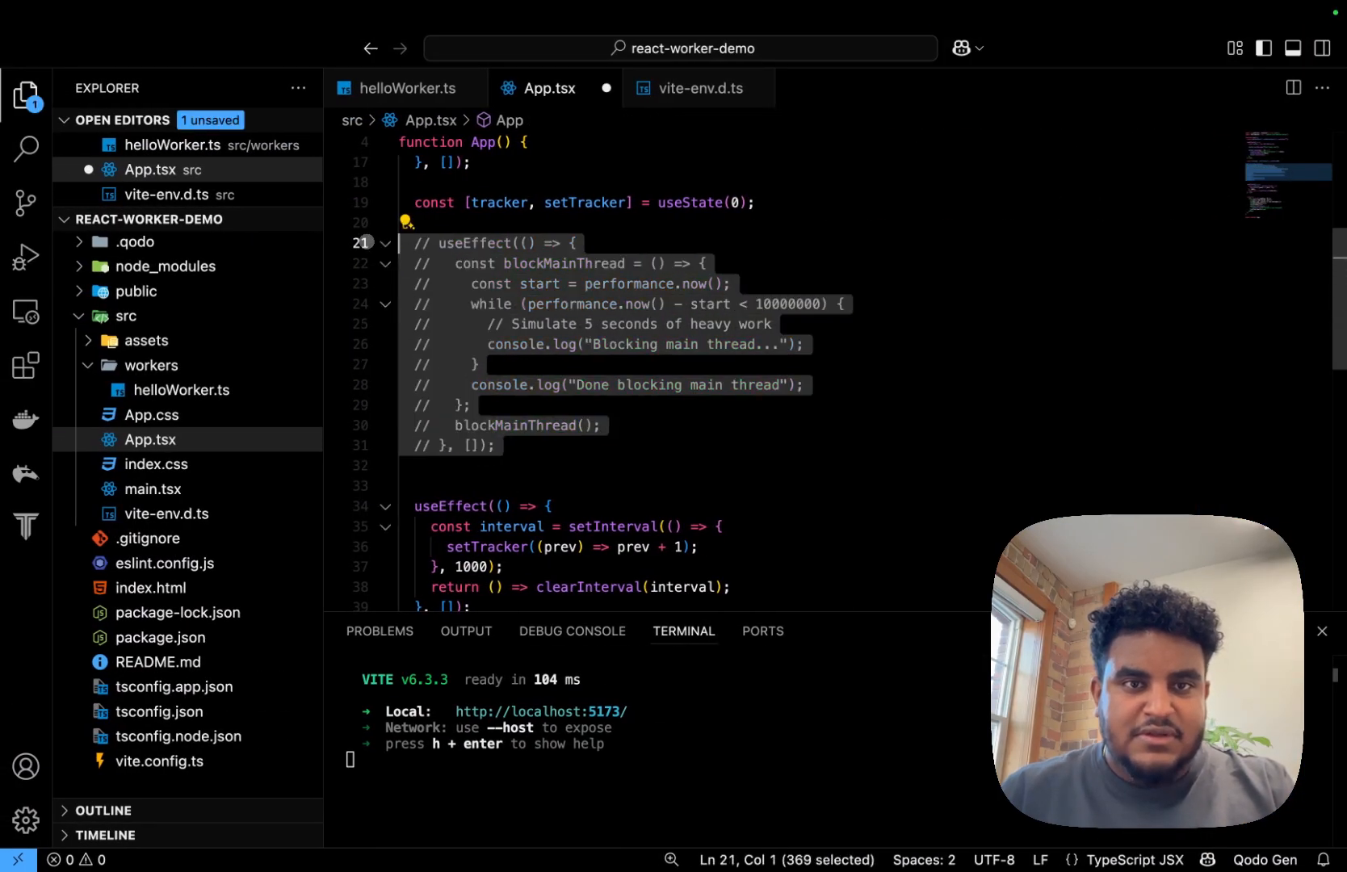
key("ctrl+s")
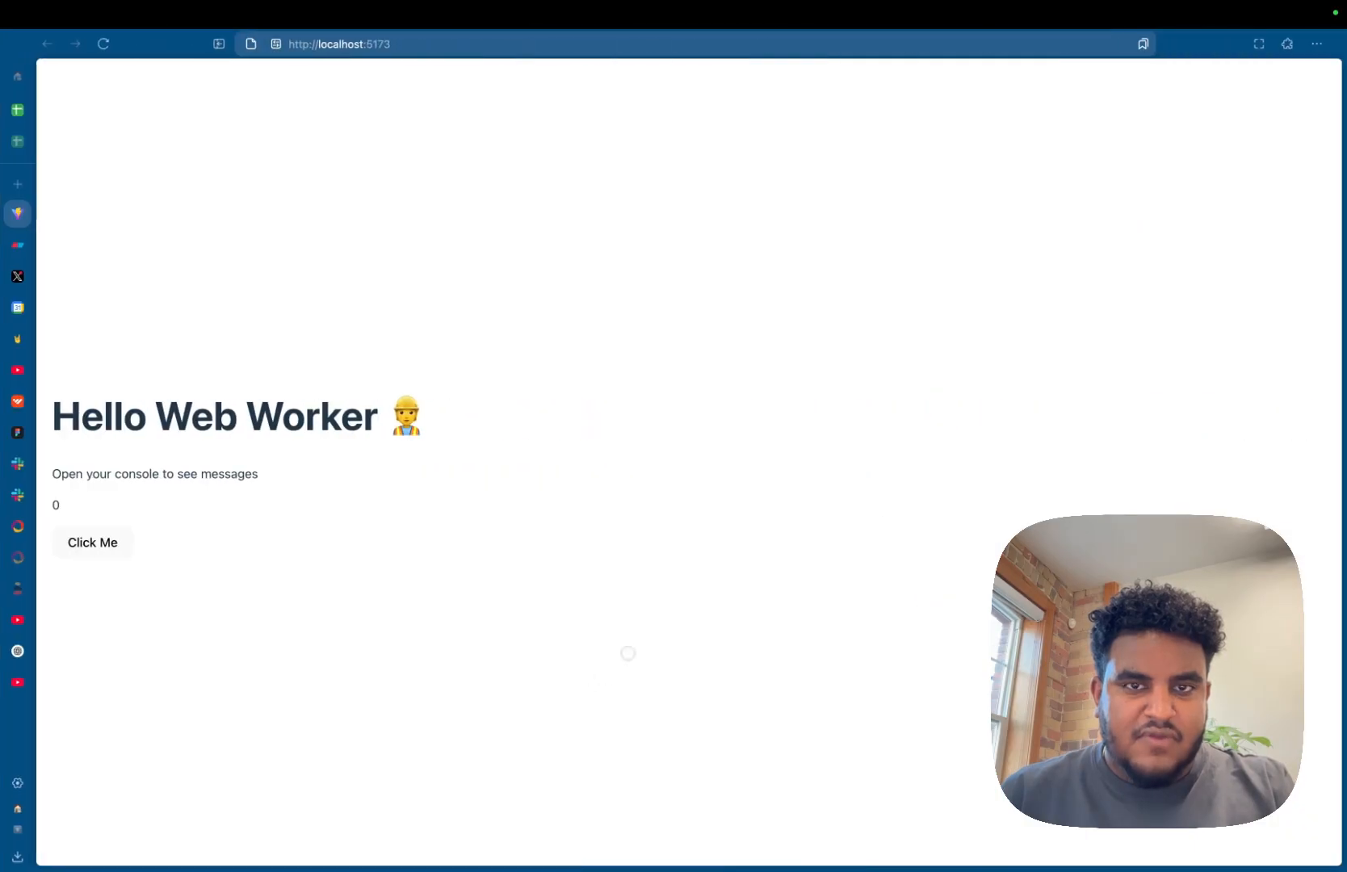
Open DevTools via Inspect on the localhost:5173 page and show the Console.
left_click(92, 542)
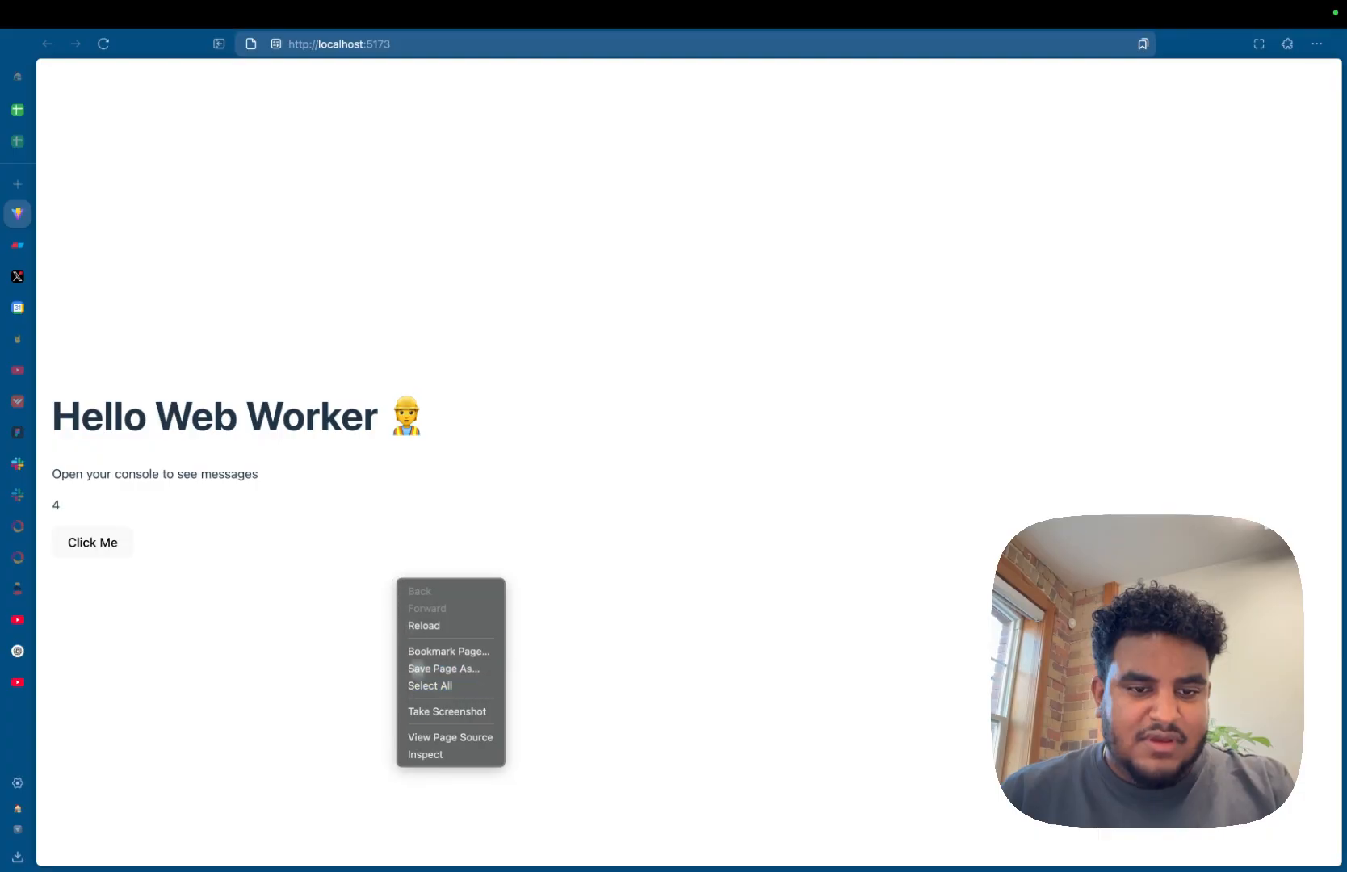
left_click(425, 755)
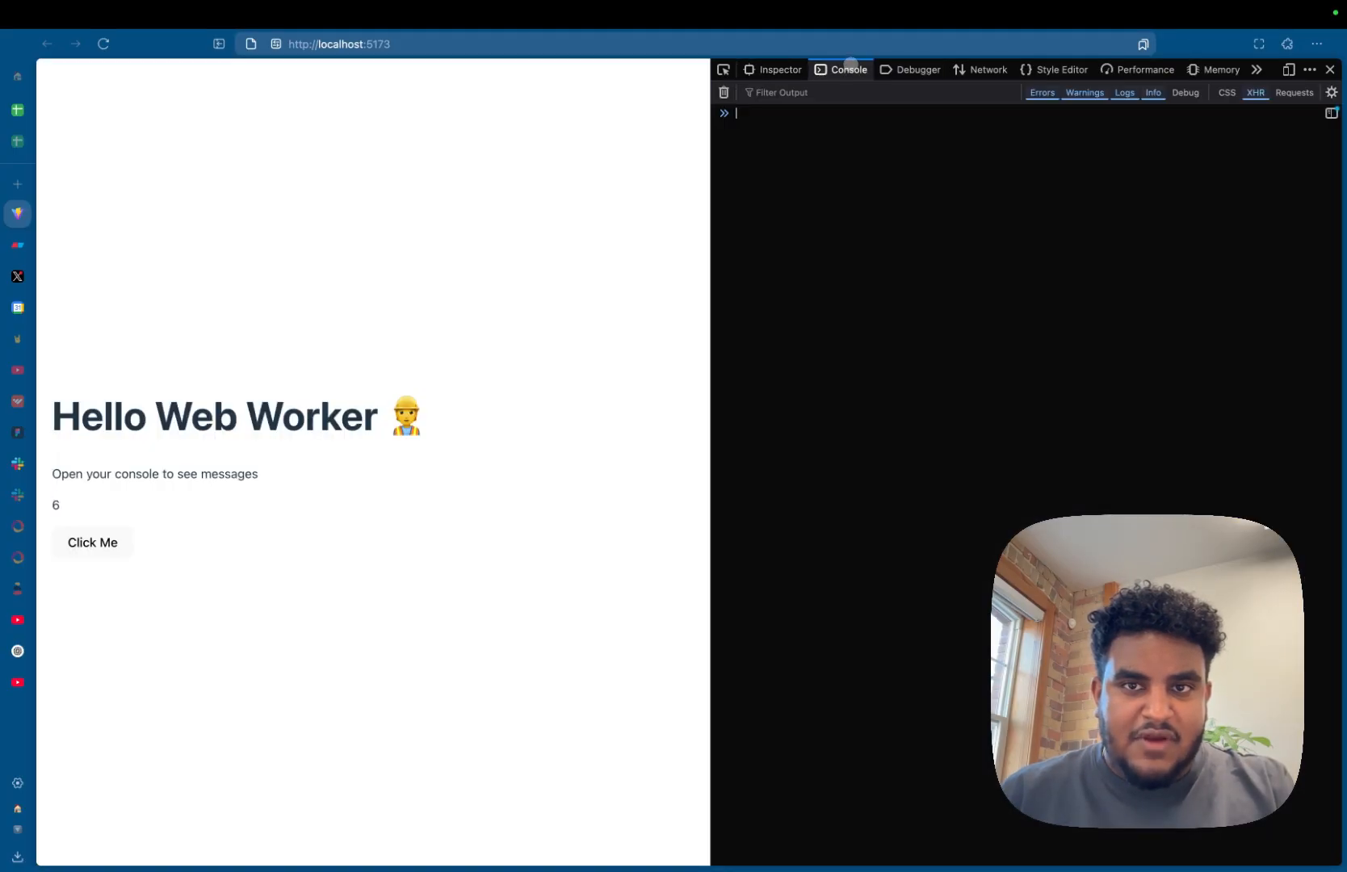
left_click(92, 542)
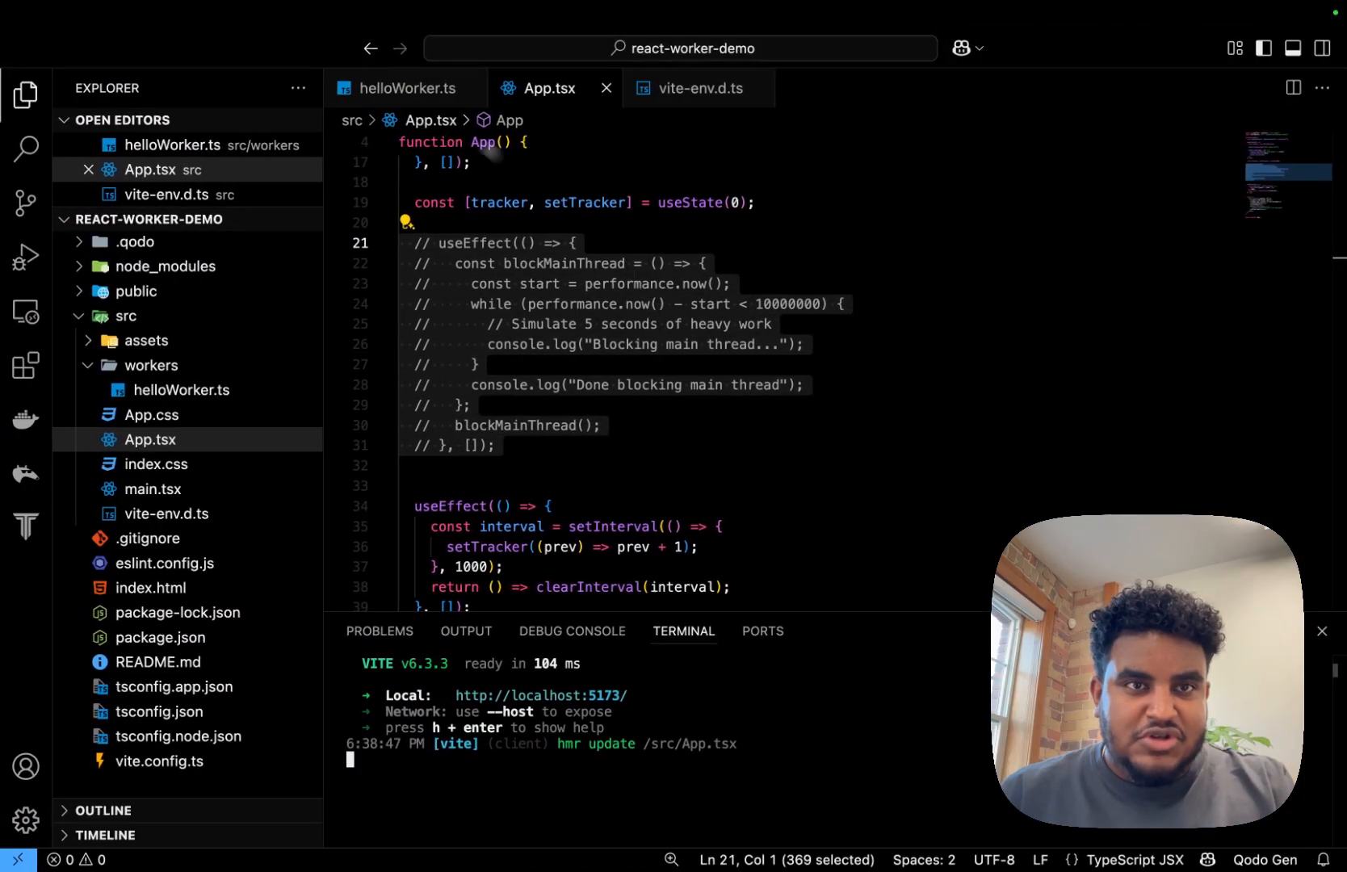
Reload the demo so the console logs 'Doing heavy work...' while the counter increments.
left_click(404, 88)
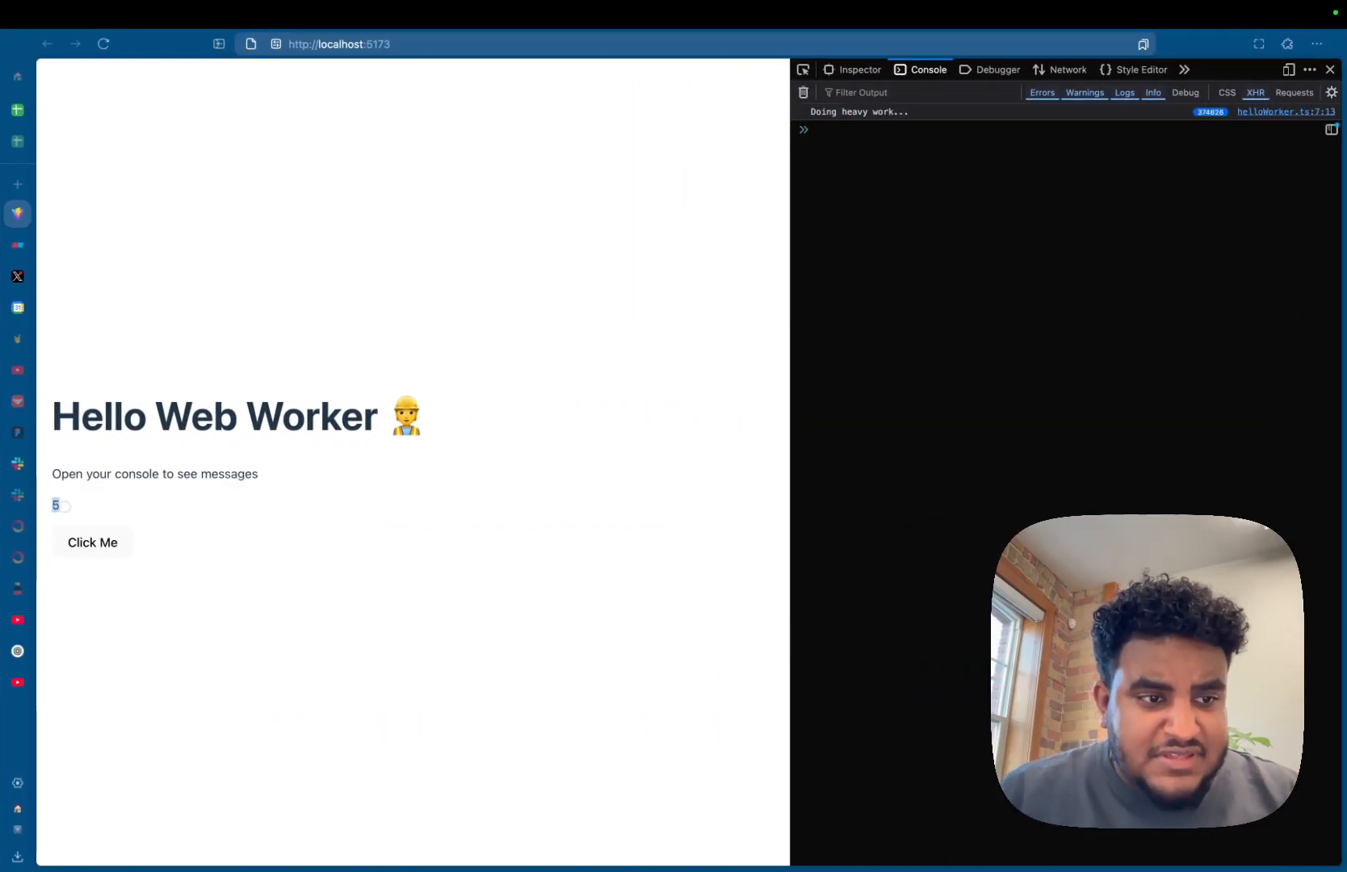
left_click(91, 541)
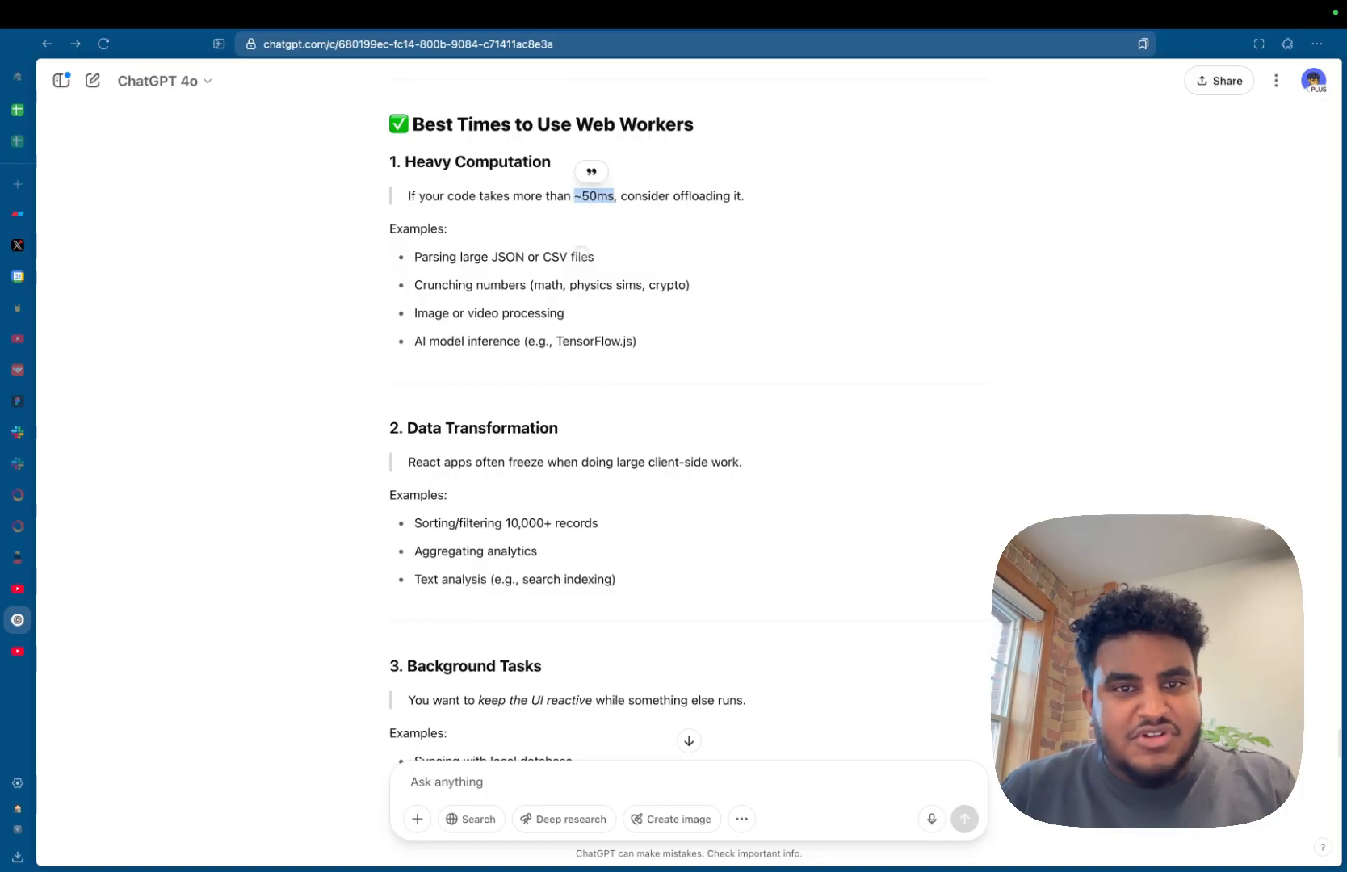
Read ChatGPT's Web Worker use cases down to the Rule of Thumb, then show Eraser's diagram.
scroll("up", 3)
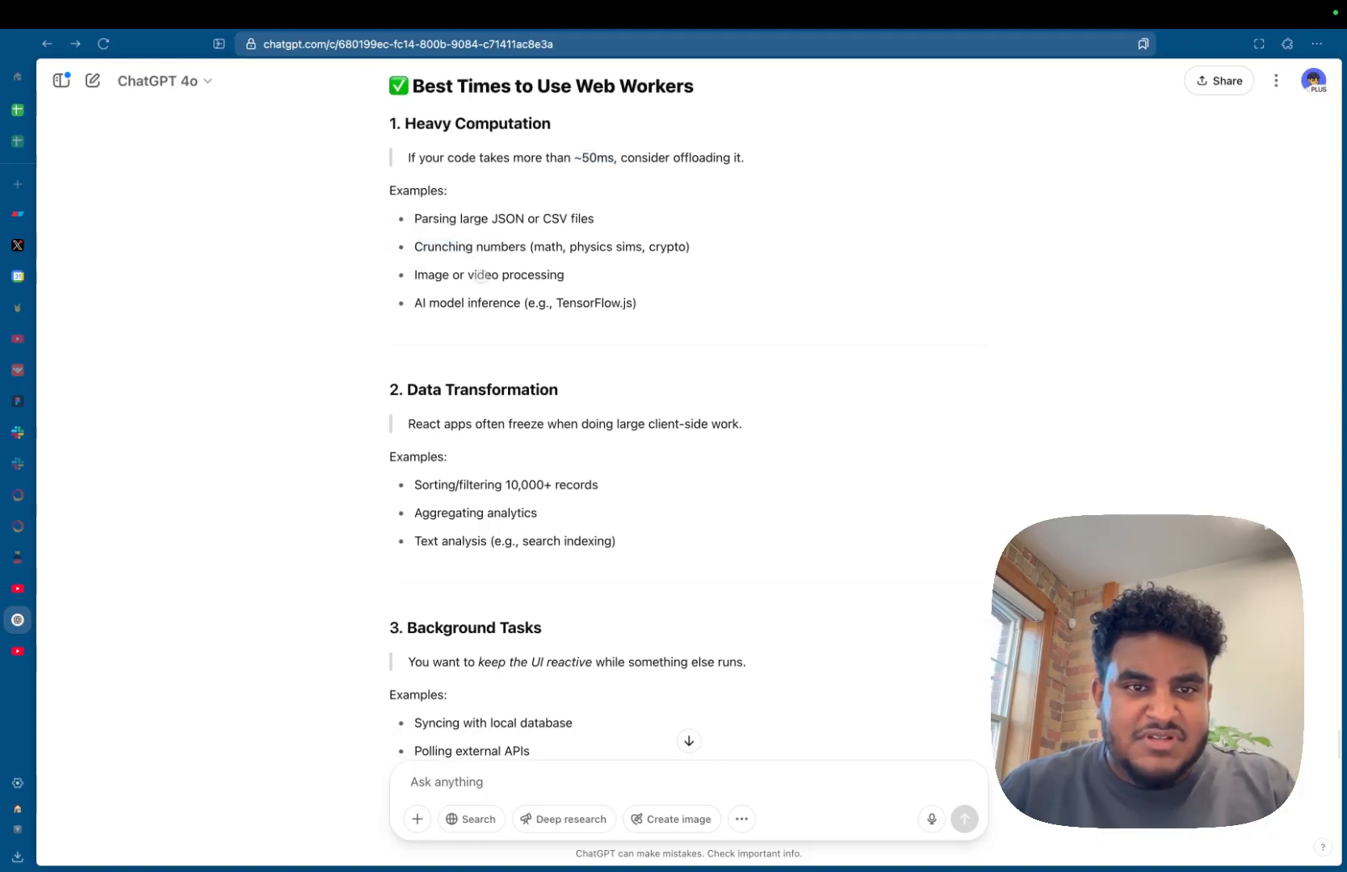
scroll("down", 3)
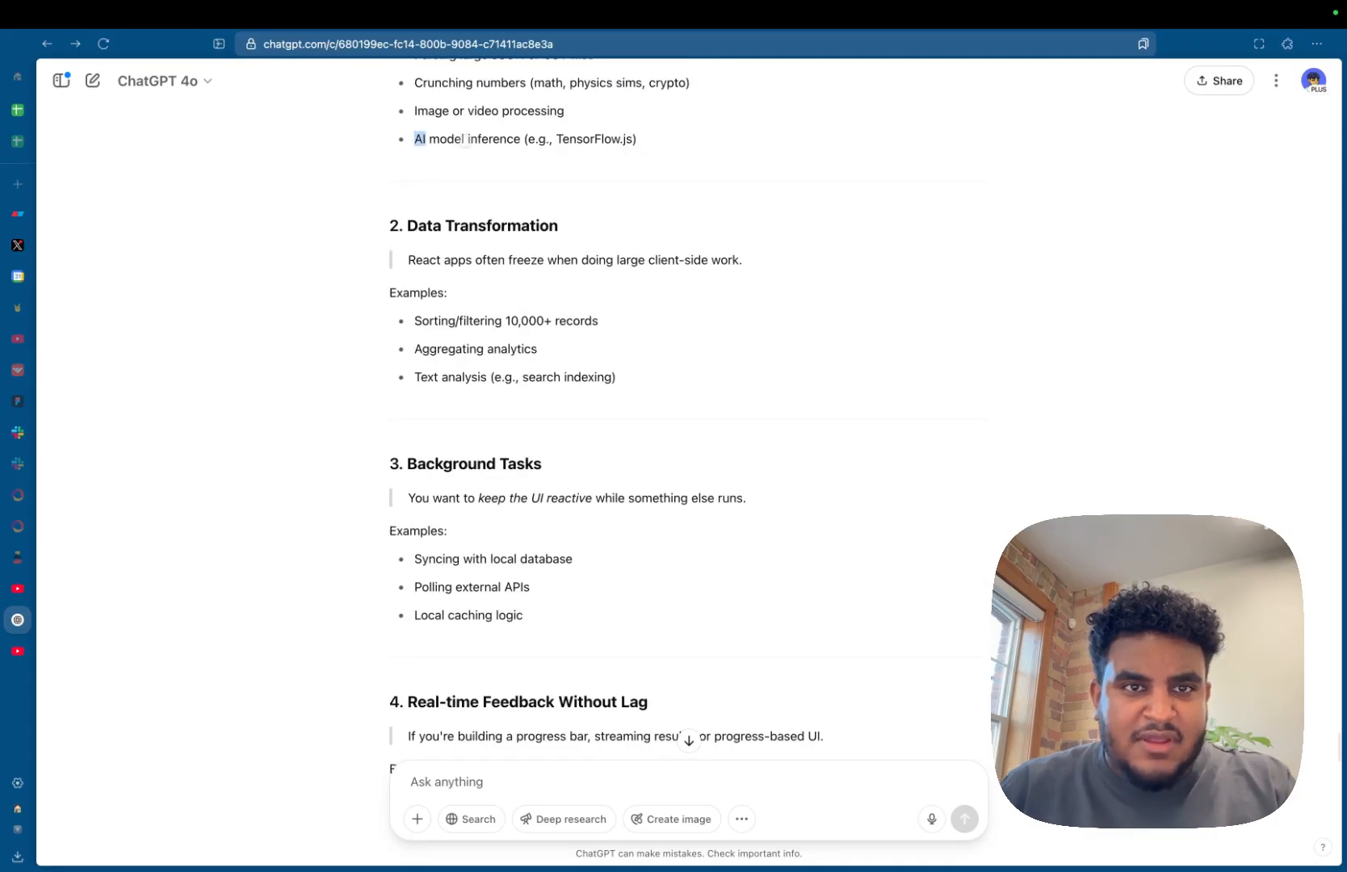
scroll("down", 3)
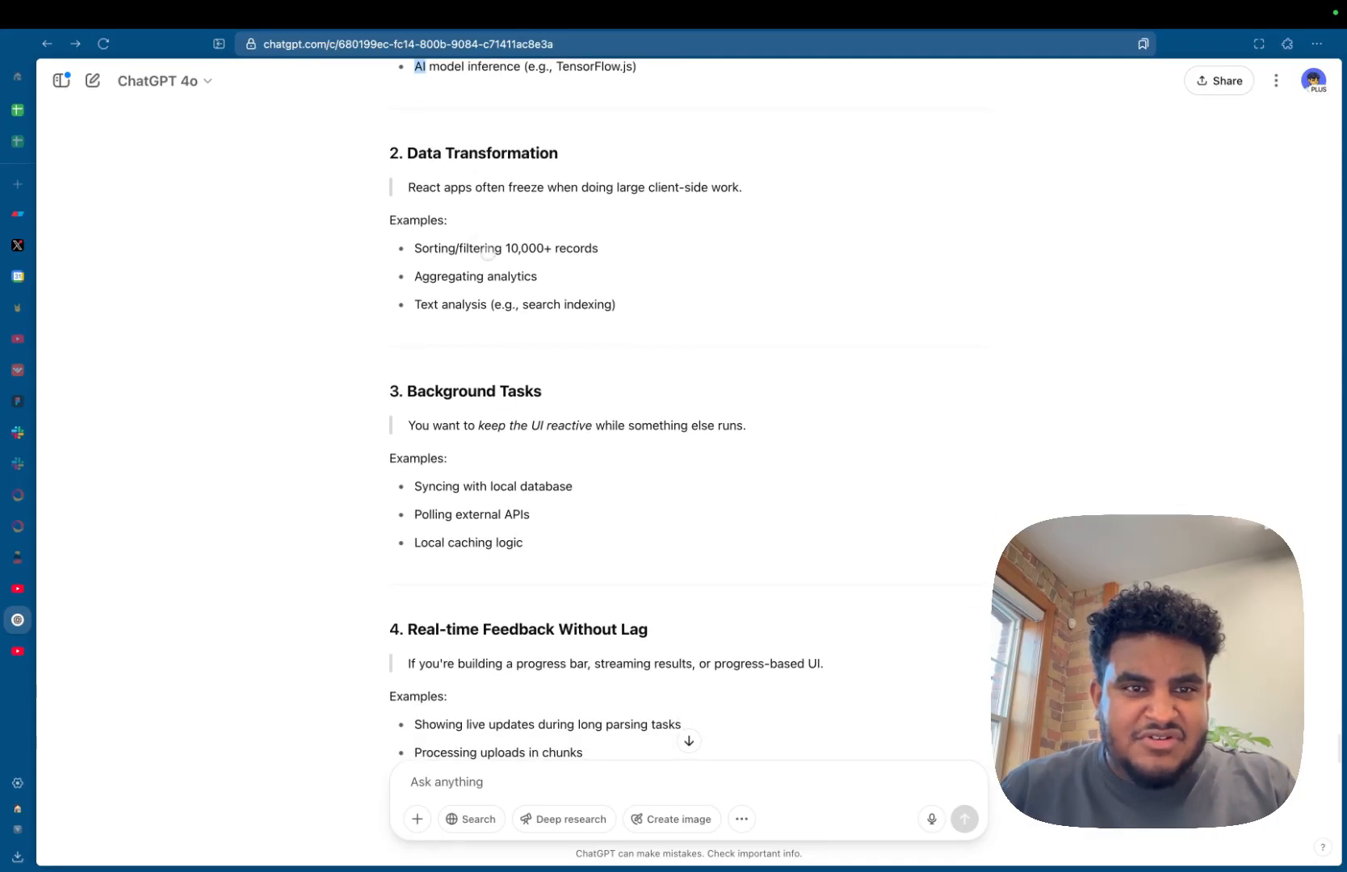
double_click(505, 248)
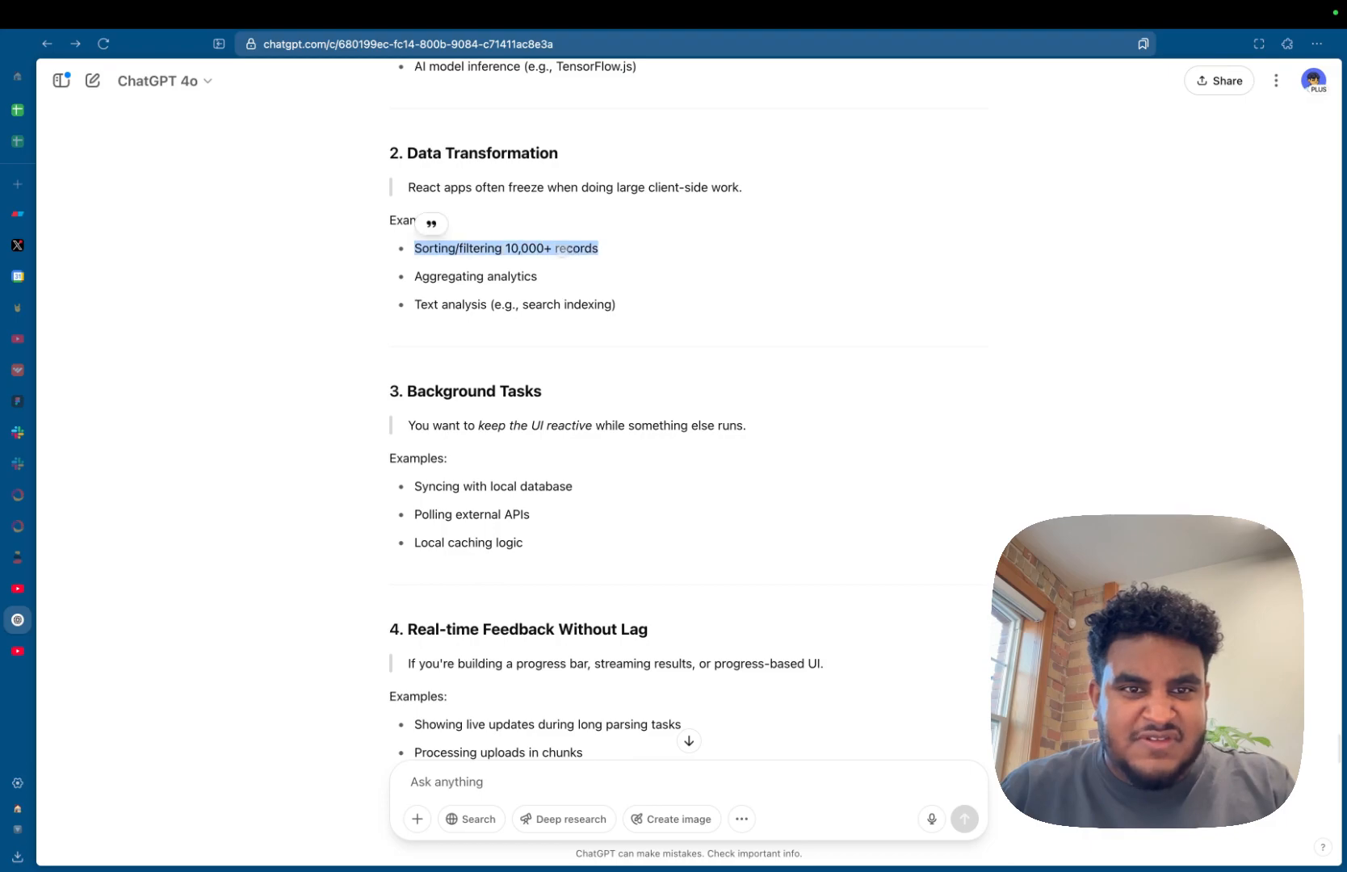
scroll("down", 3)
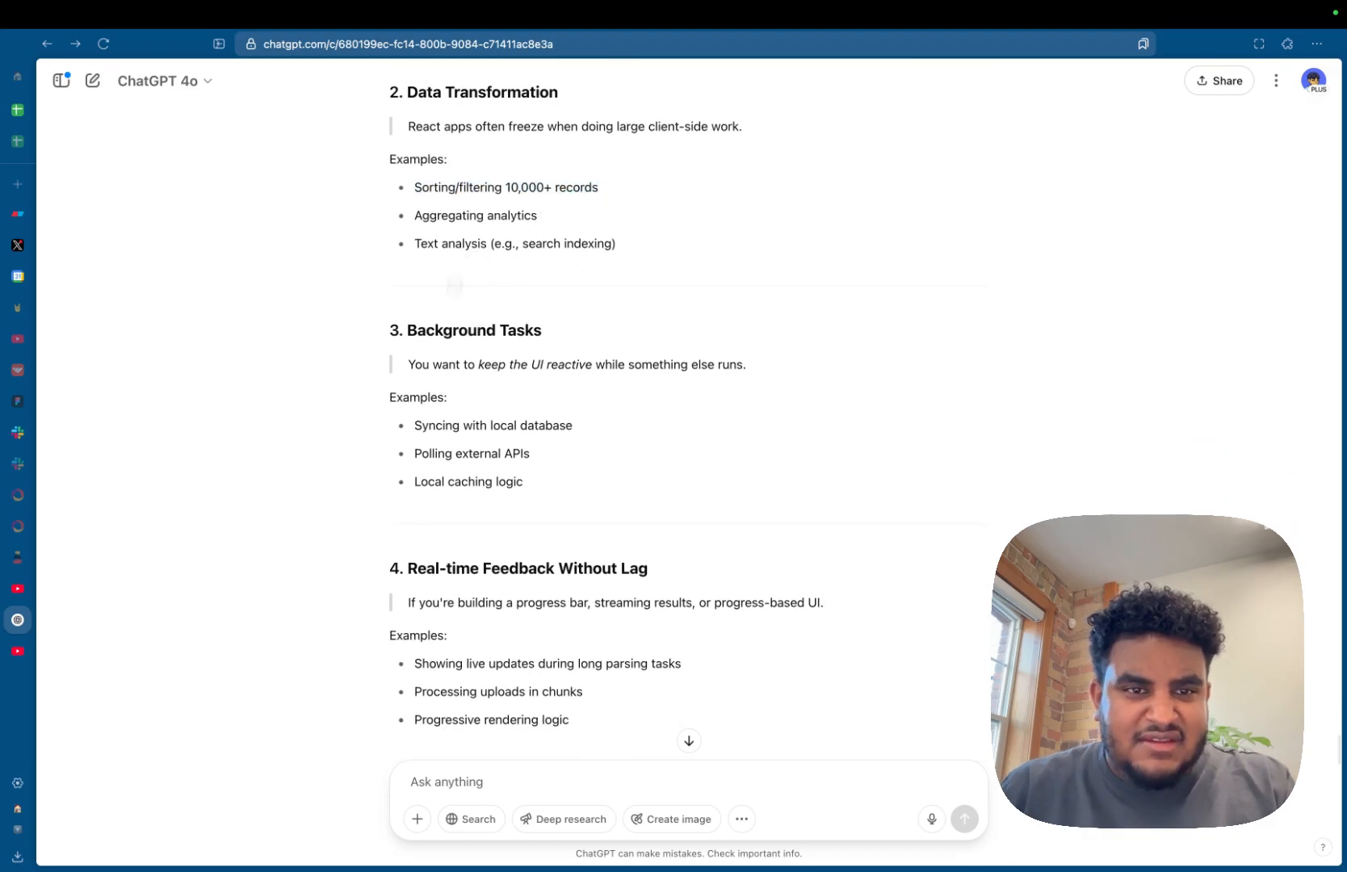
scroll("down", 3)
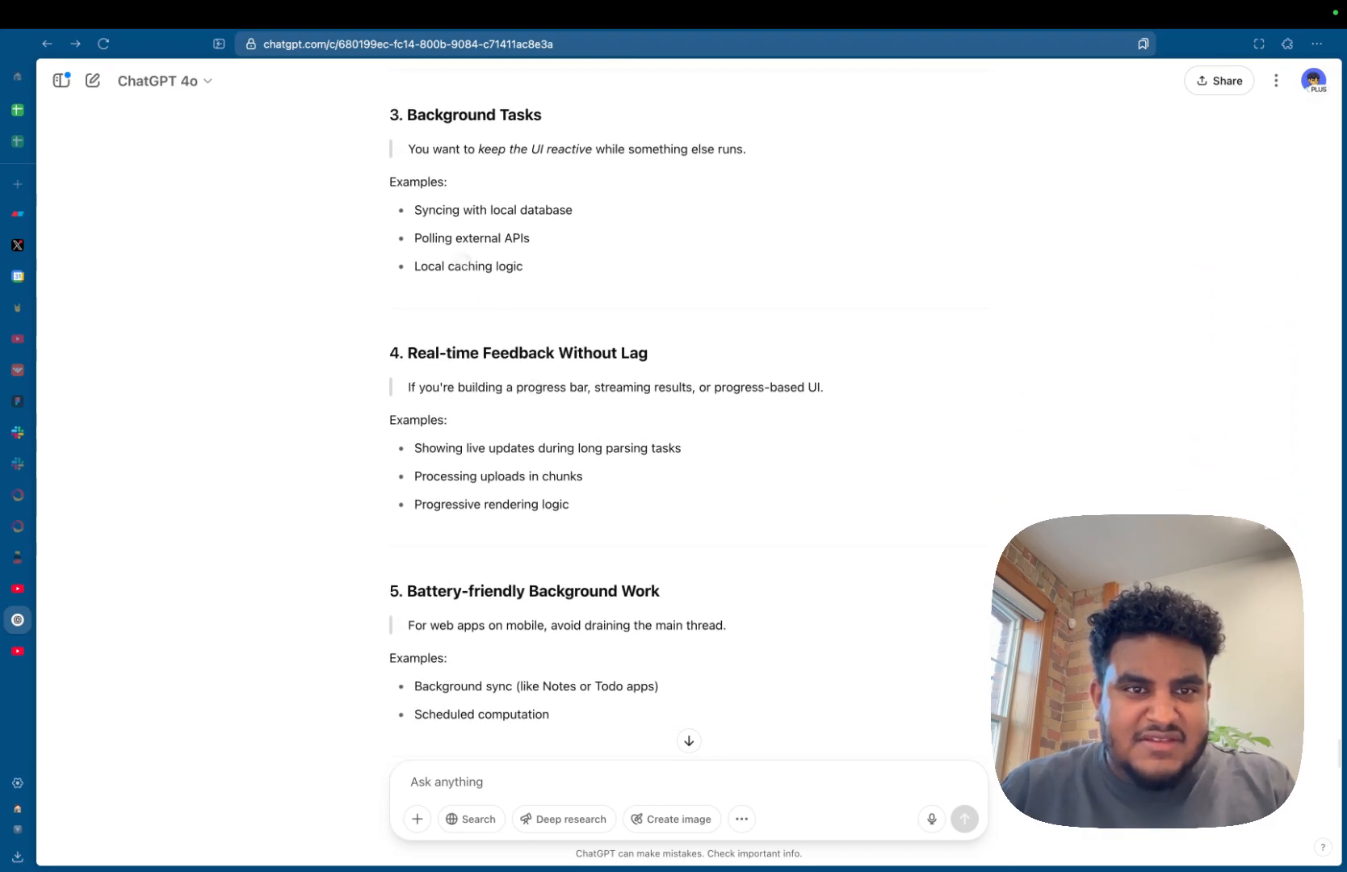
scroll("down", 3)
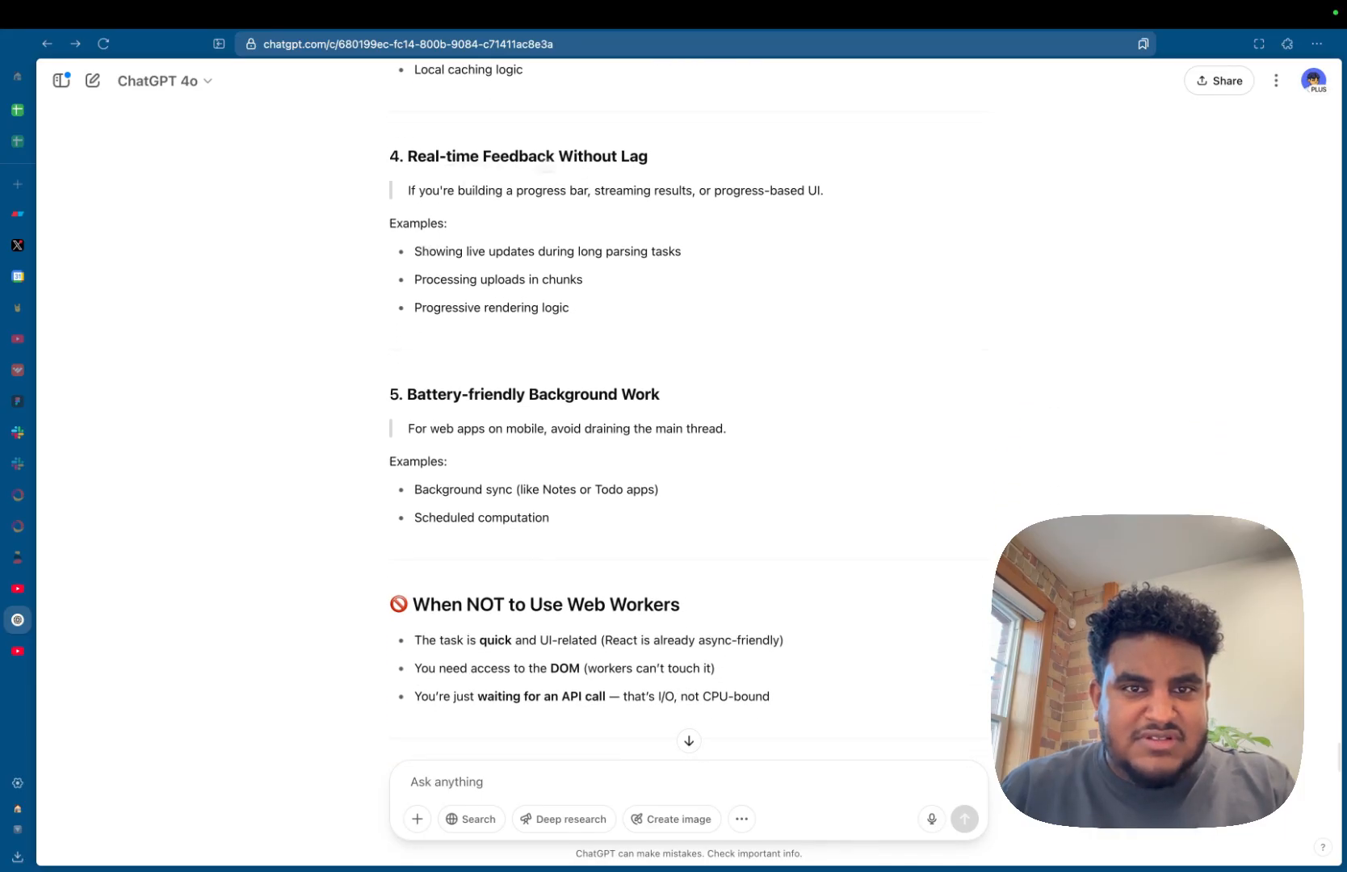
scroll("down", 3)
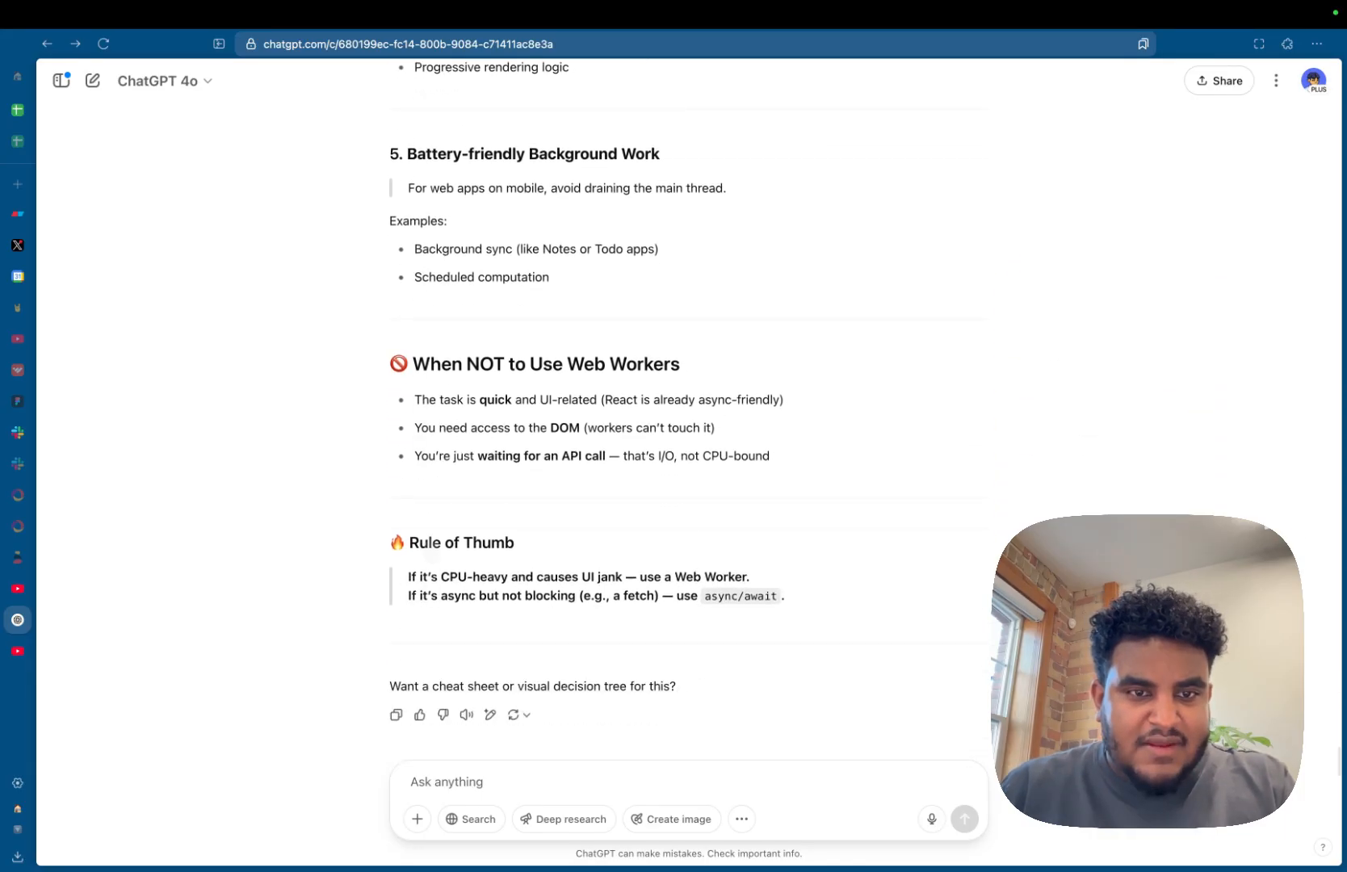
double_click(545, 364)
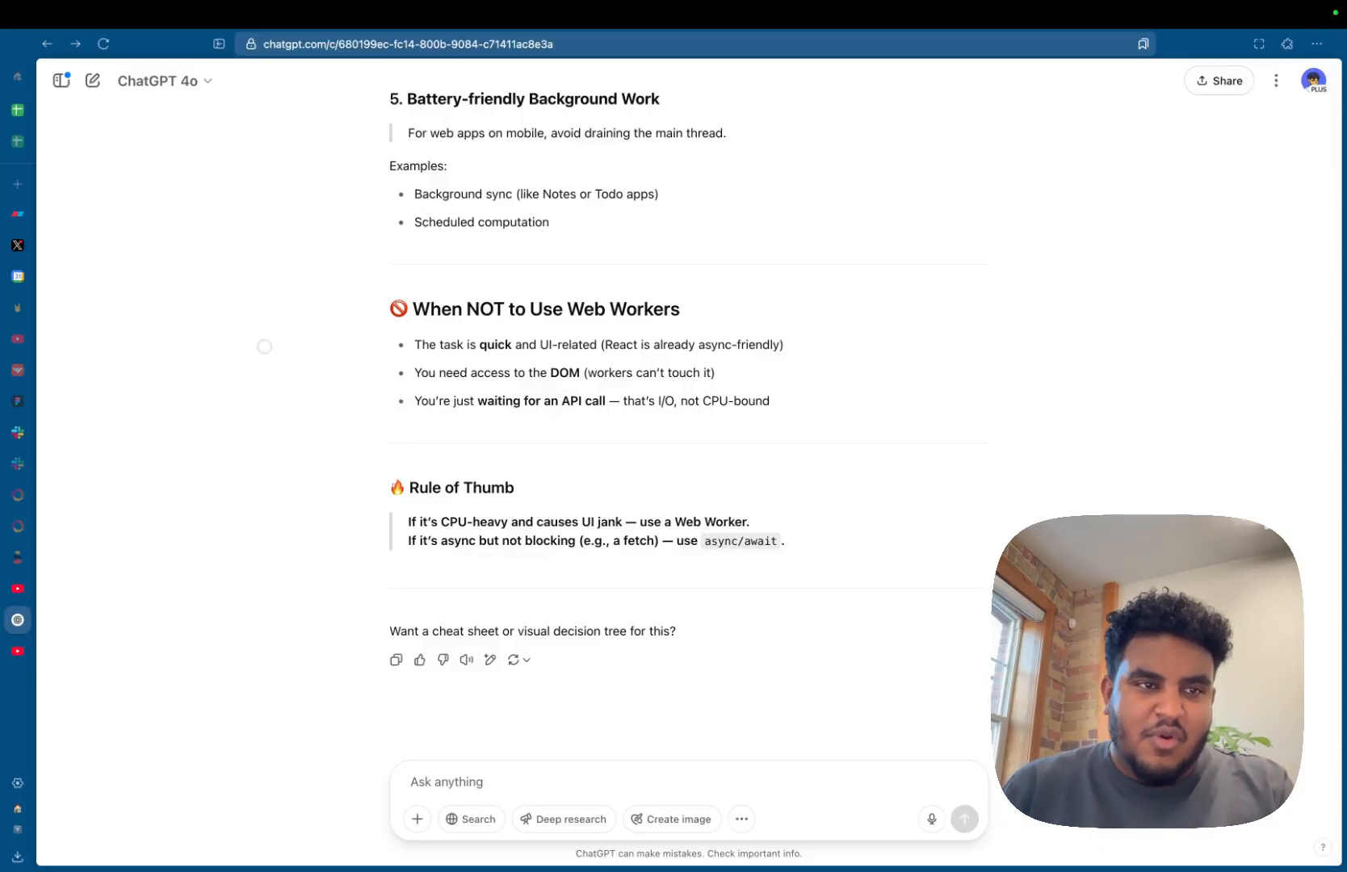
left_click(408, 43)
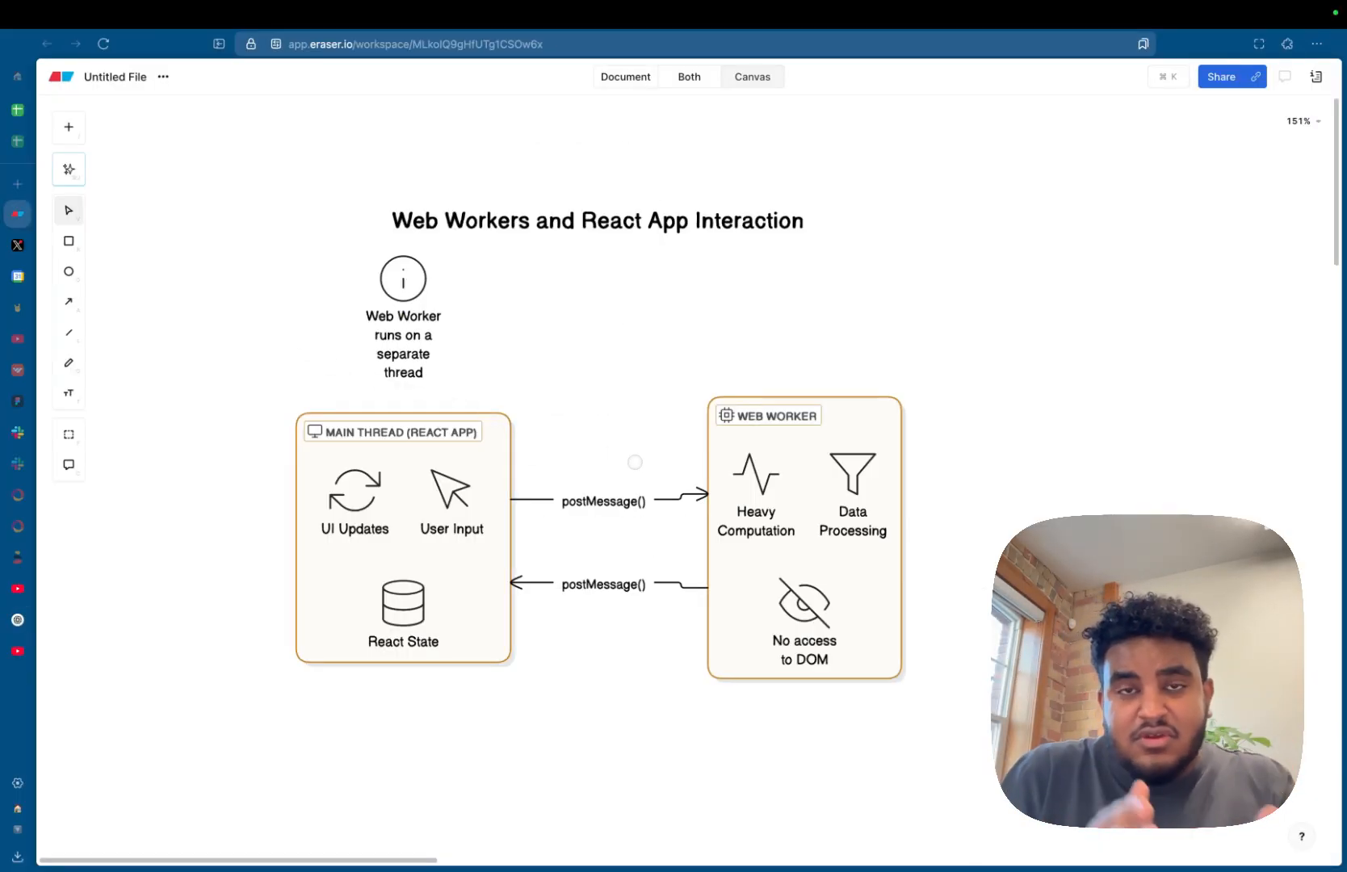